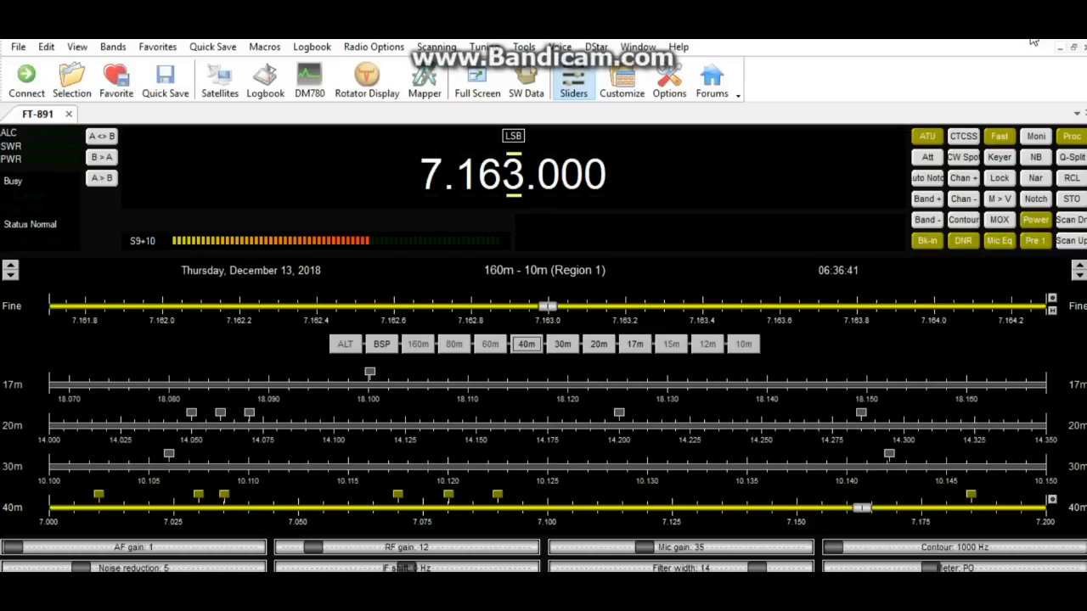
mouse_move(926, 296)
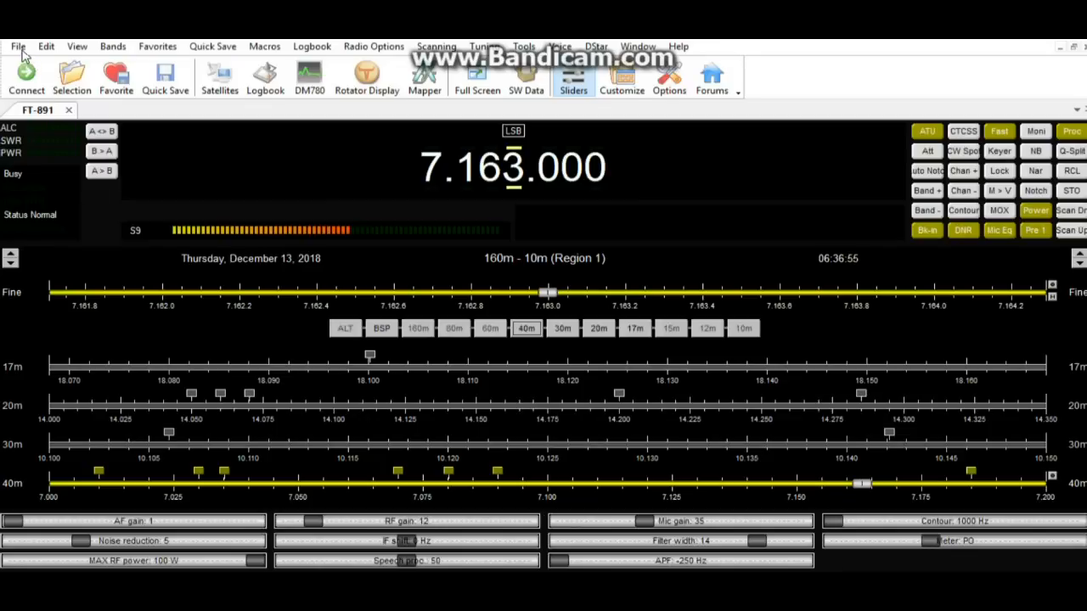
- Browse the File and View menus while the FT-891 stays at 7.157.000 LSB on 40 m
left_click(17, 47)
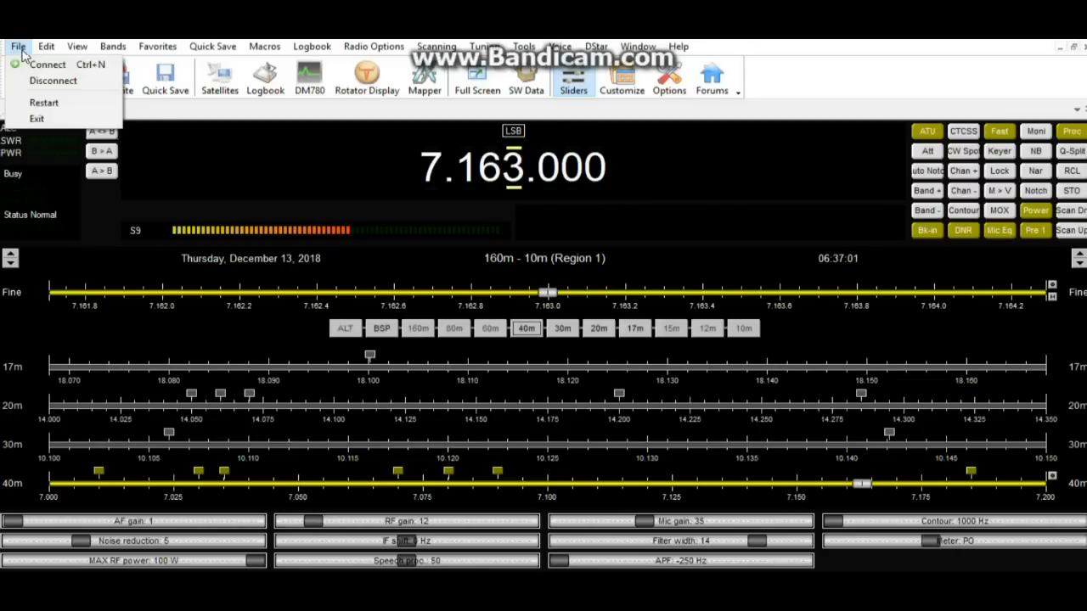
left_click(77, 46)
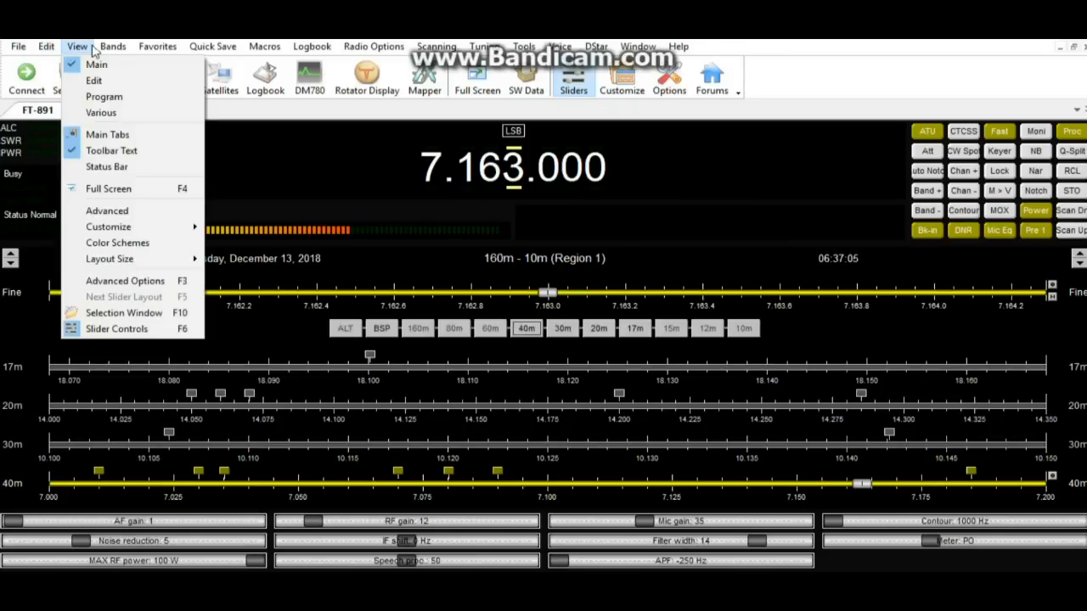
left_click(17, 46)
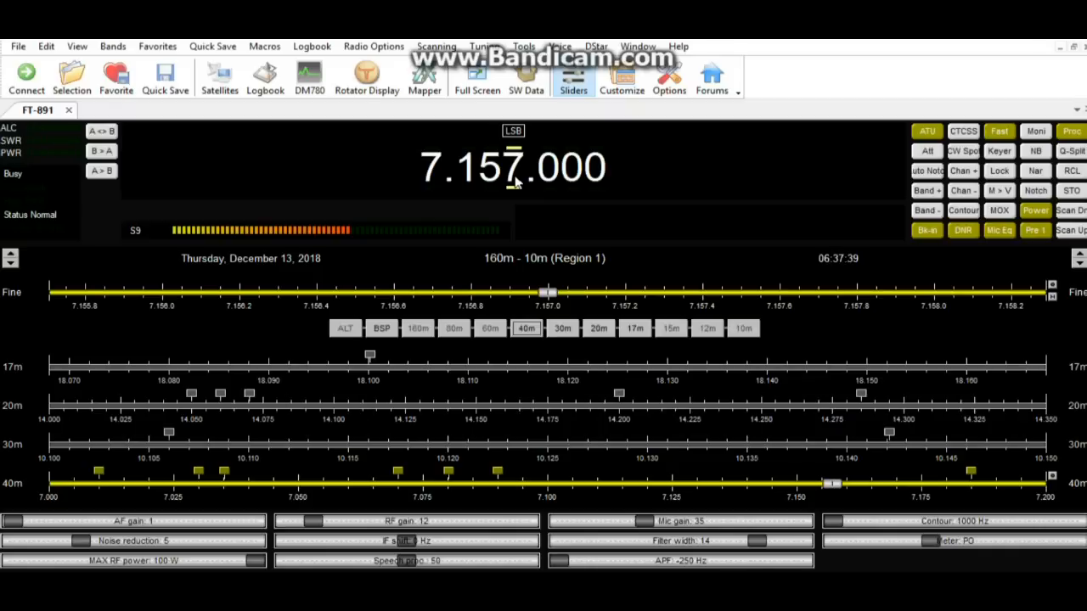
mouse_move(516, 217)
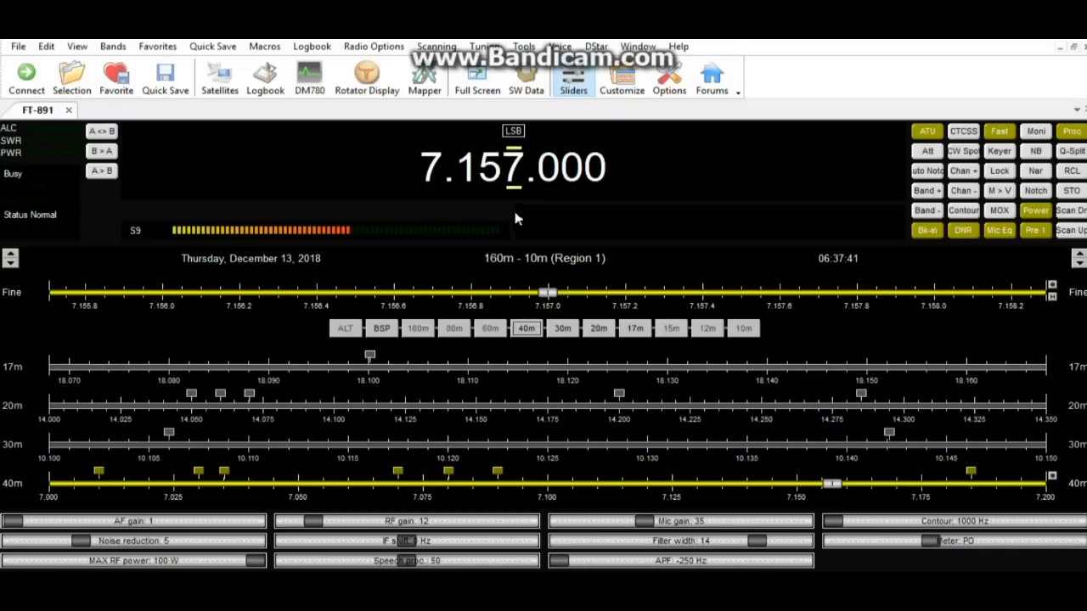
mouse_move(958, 58)
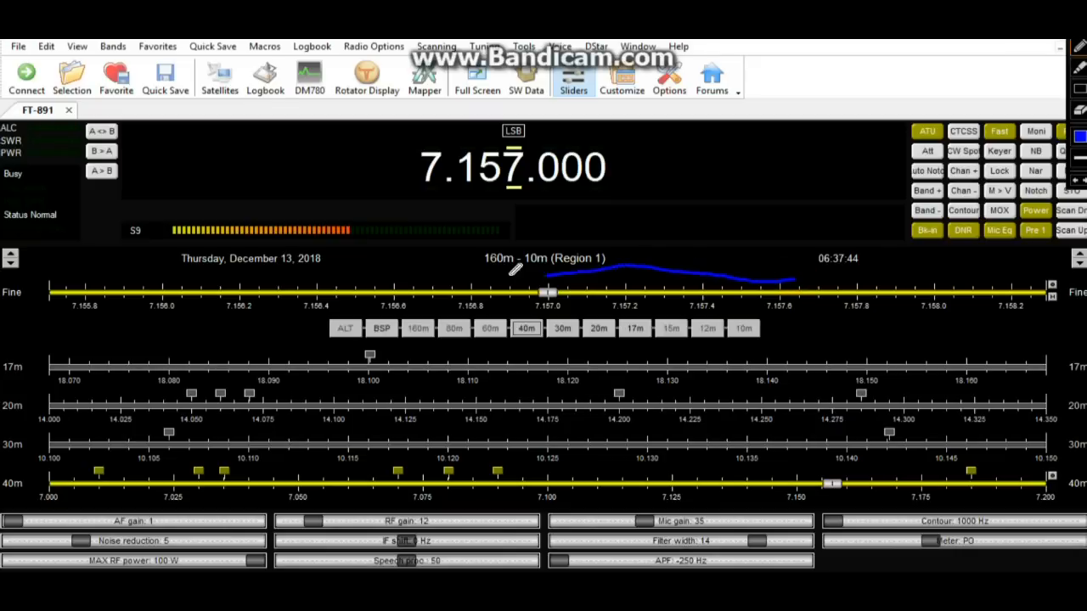
- Switch the FT-891 to the 20 m band so the display reads 14.000.000 MHz
left_click_drag(518, 268, 798, 275)
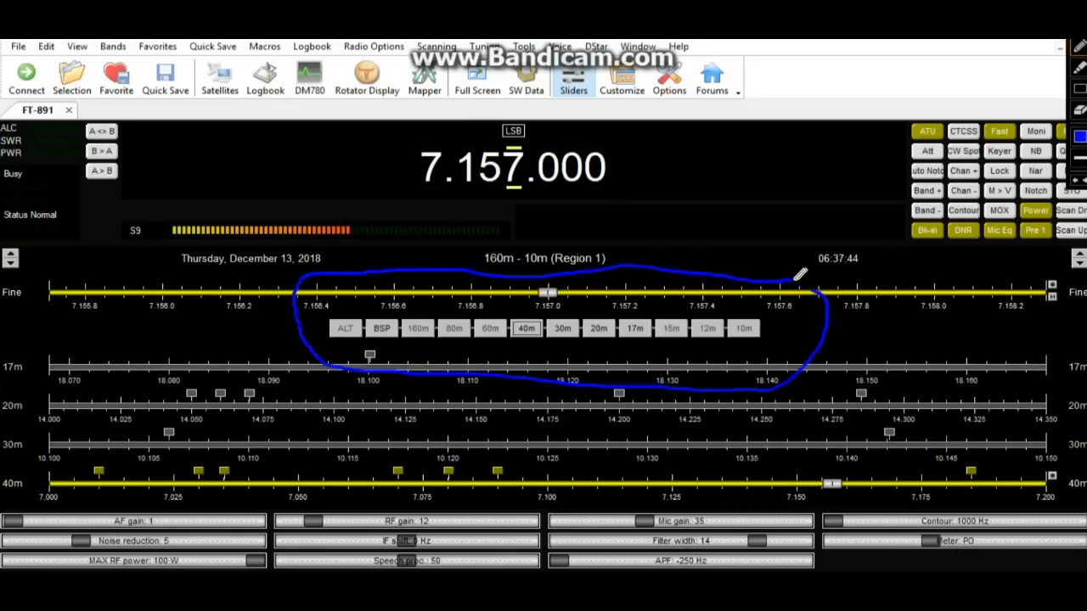
mouse_move(1011, 42)
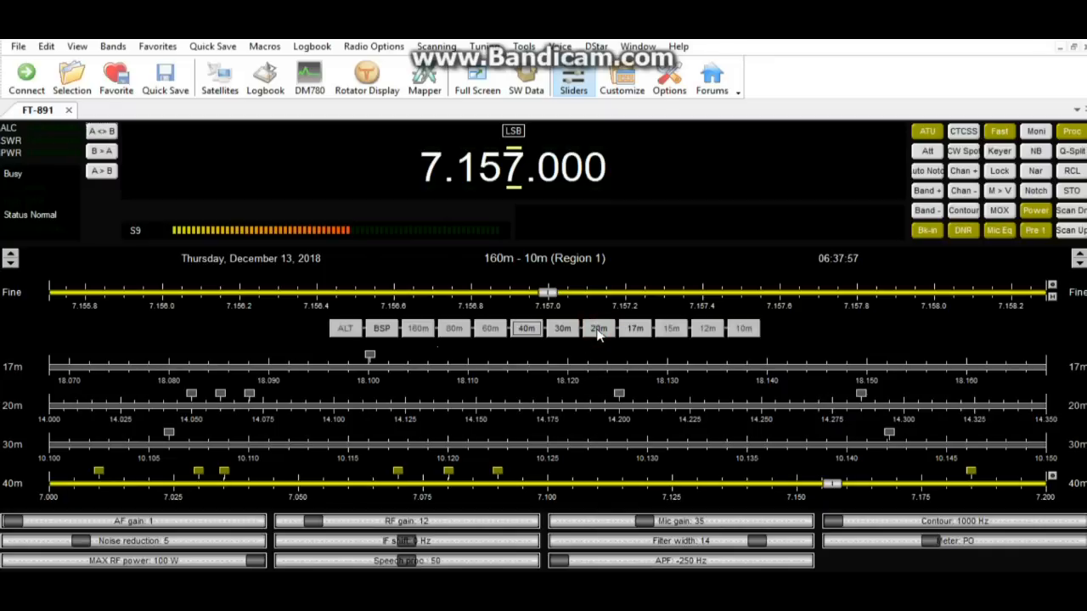
left_click(597, 329)
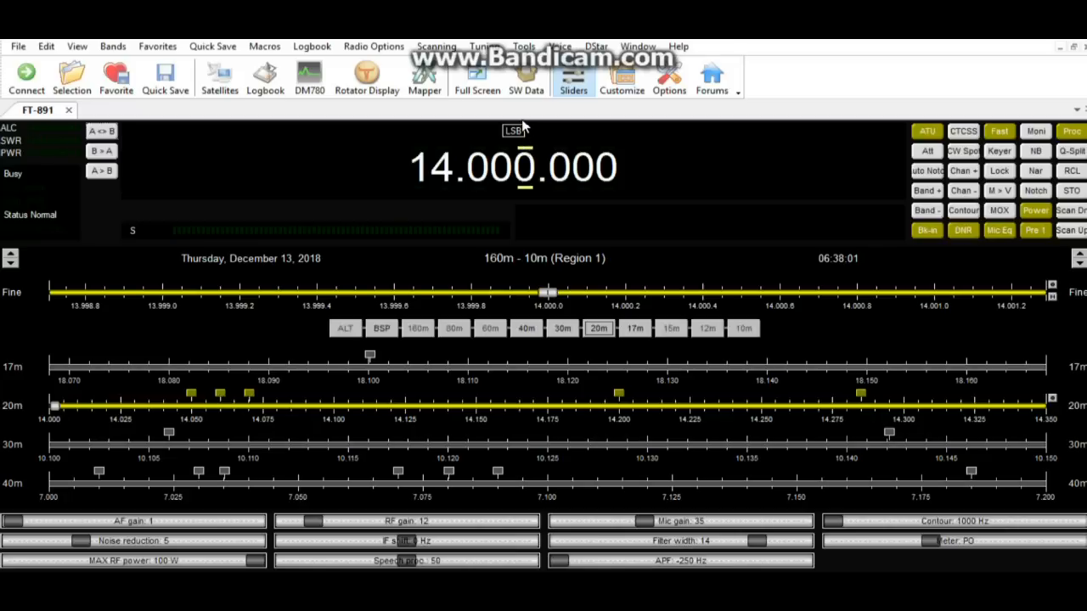
mouse_move(529, 149)
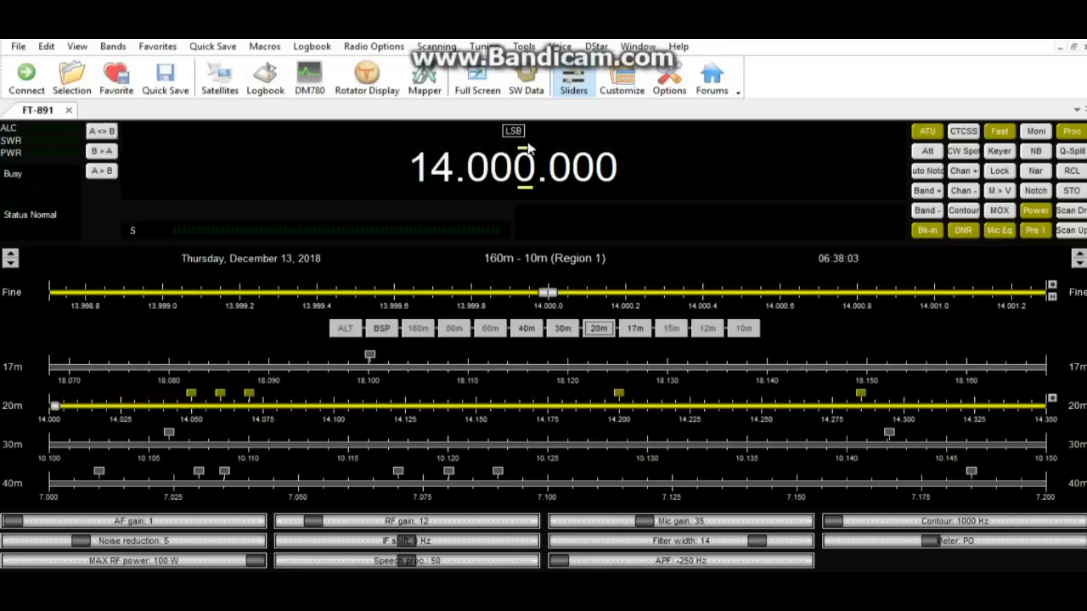
- Change the operating mode from LSB to USB at 14.000.000 MHz
left_click(513, 129)
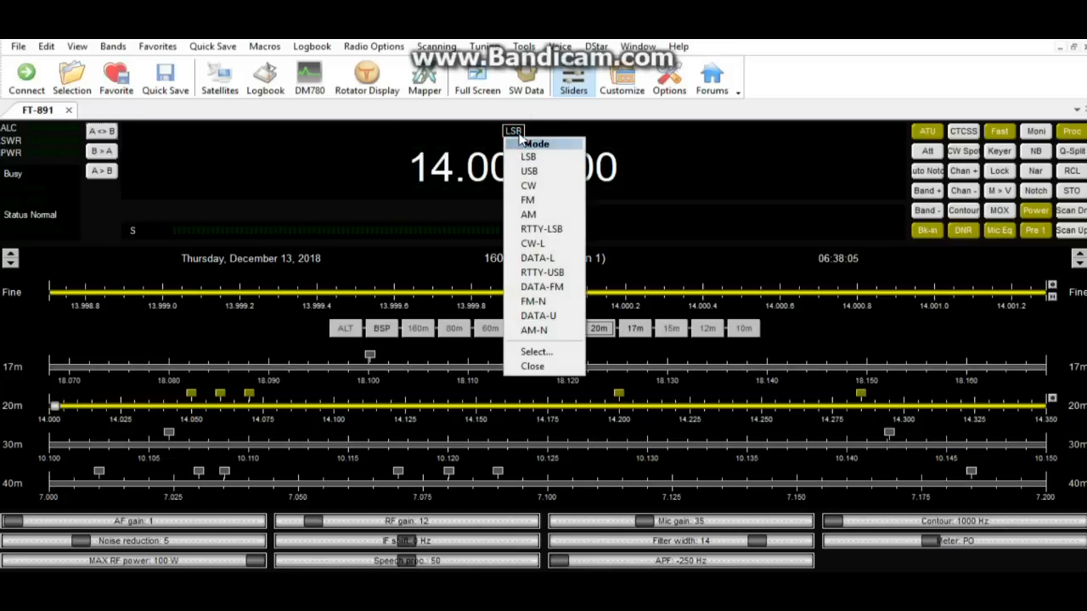
left_click(528, 169)
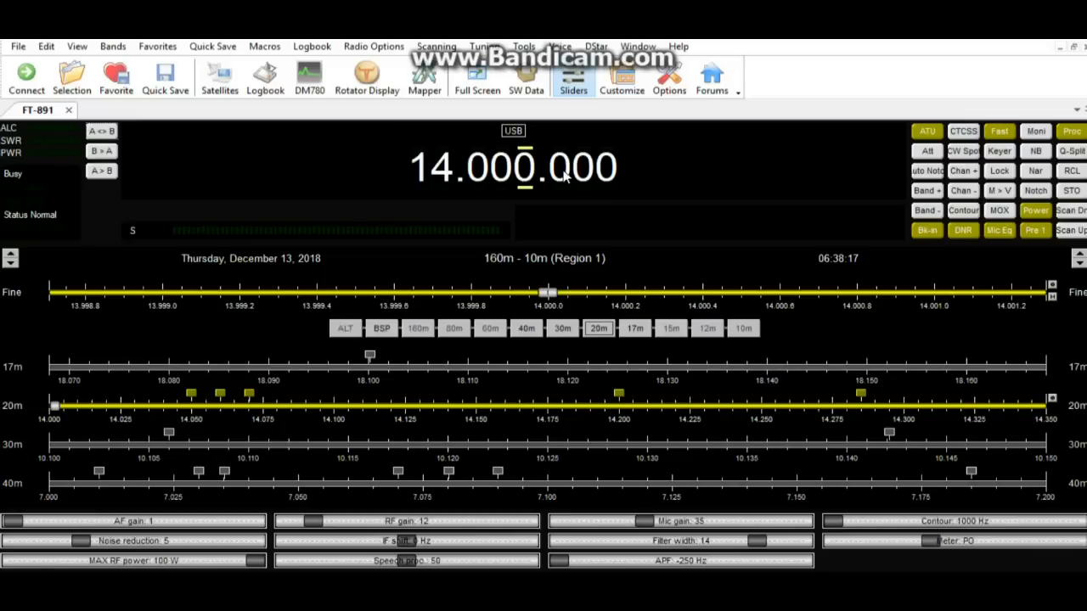
mouse_move(601, 200)
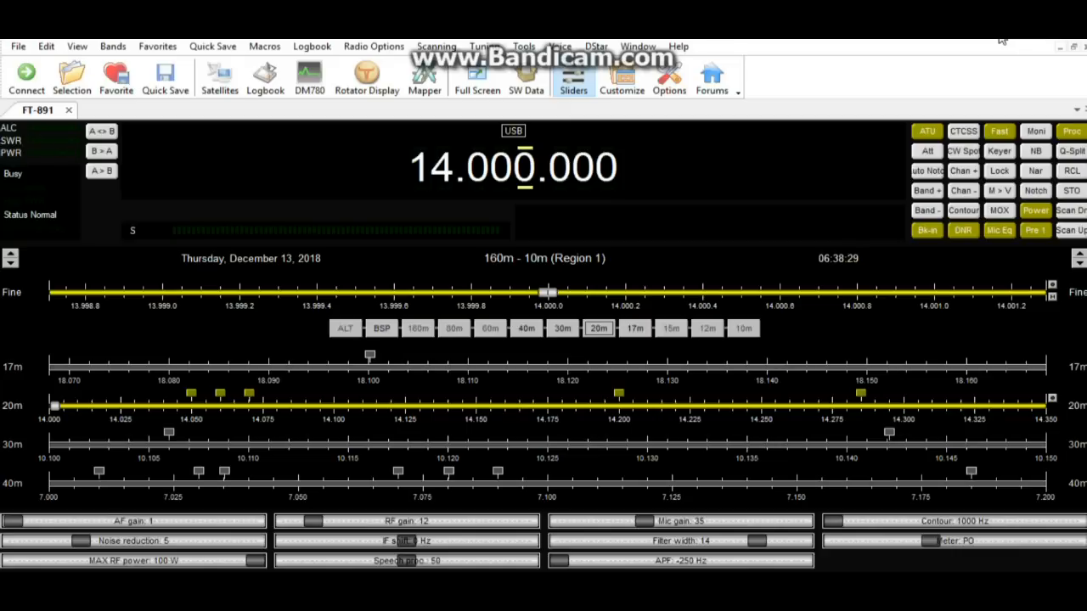
mouse_move(992, 75)
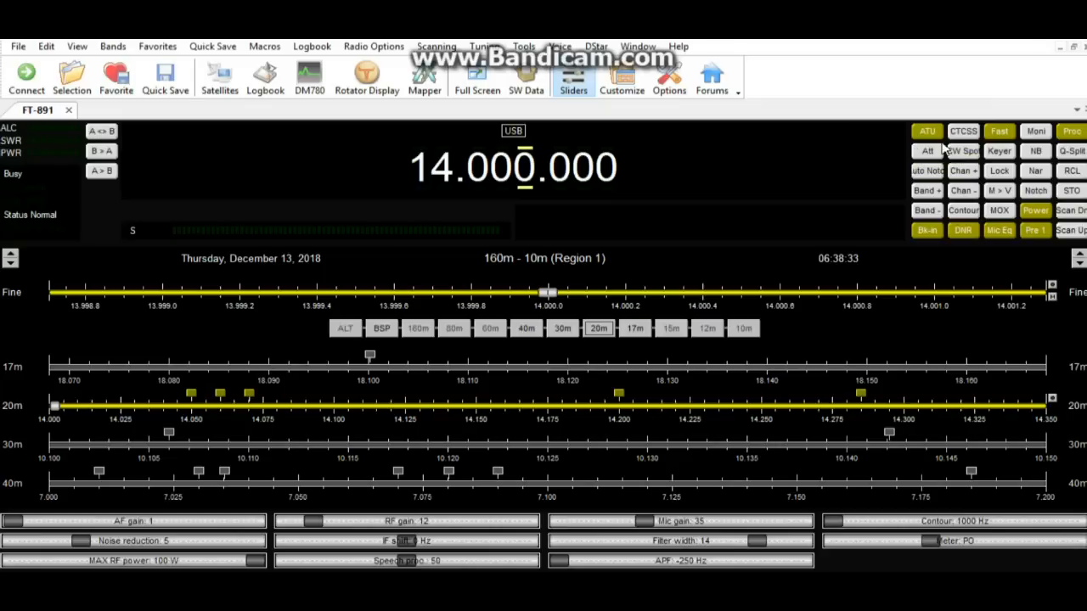
mouse_move(928, 149)
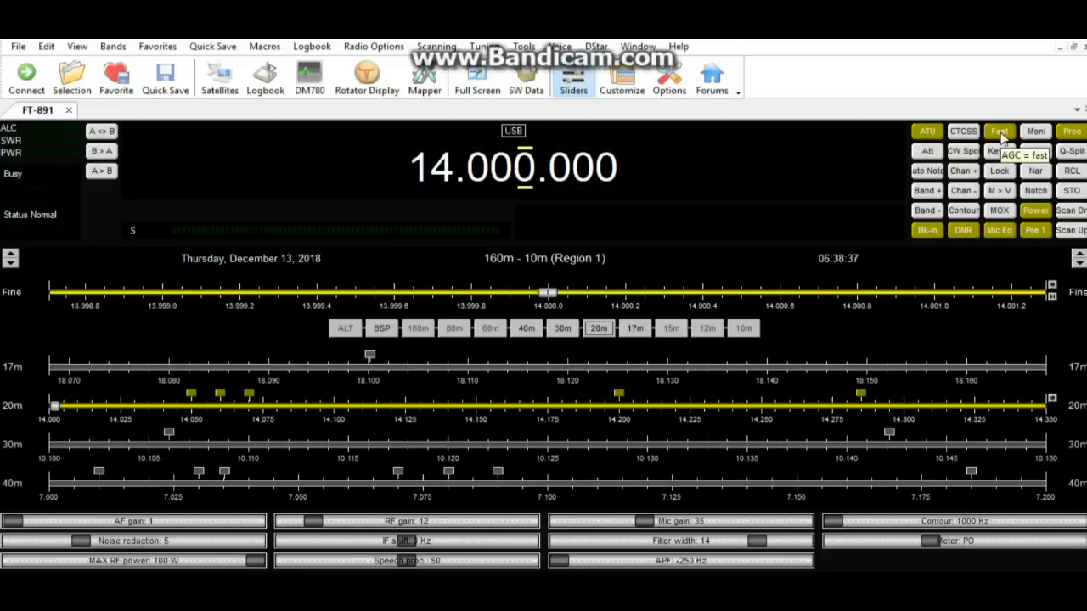
mouse_move(964, 136)
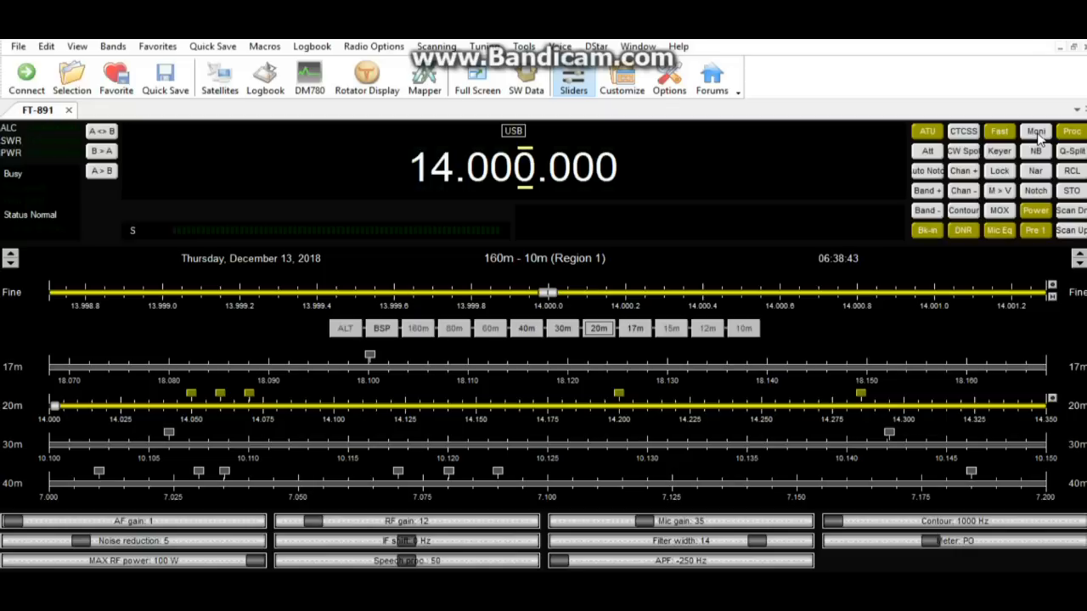
mouse_move(1036, 131)
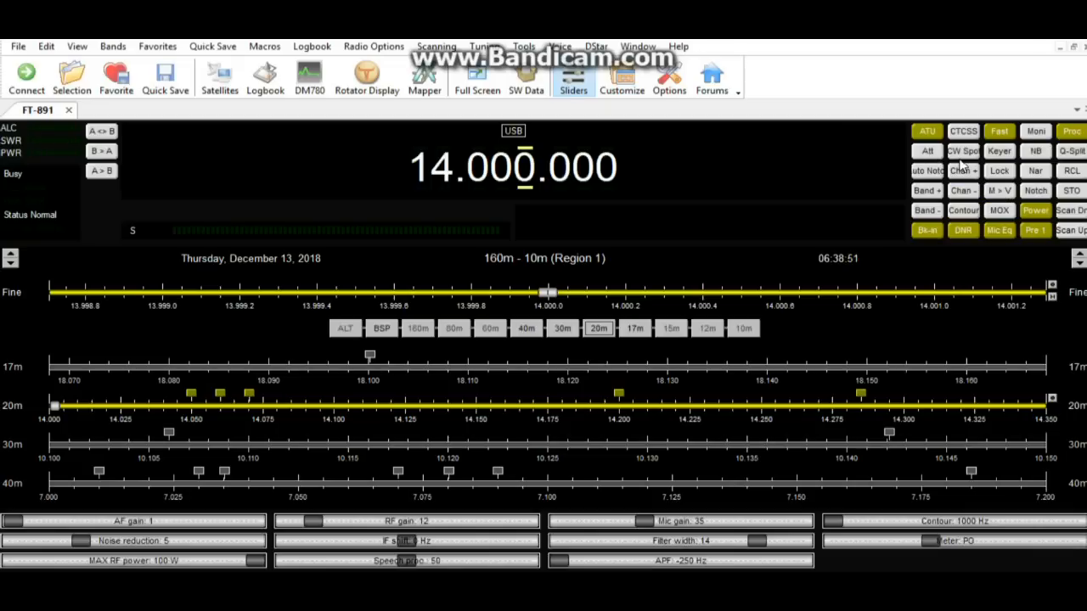
mouse_move(999, 151)
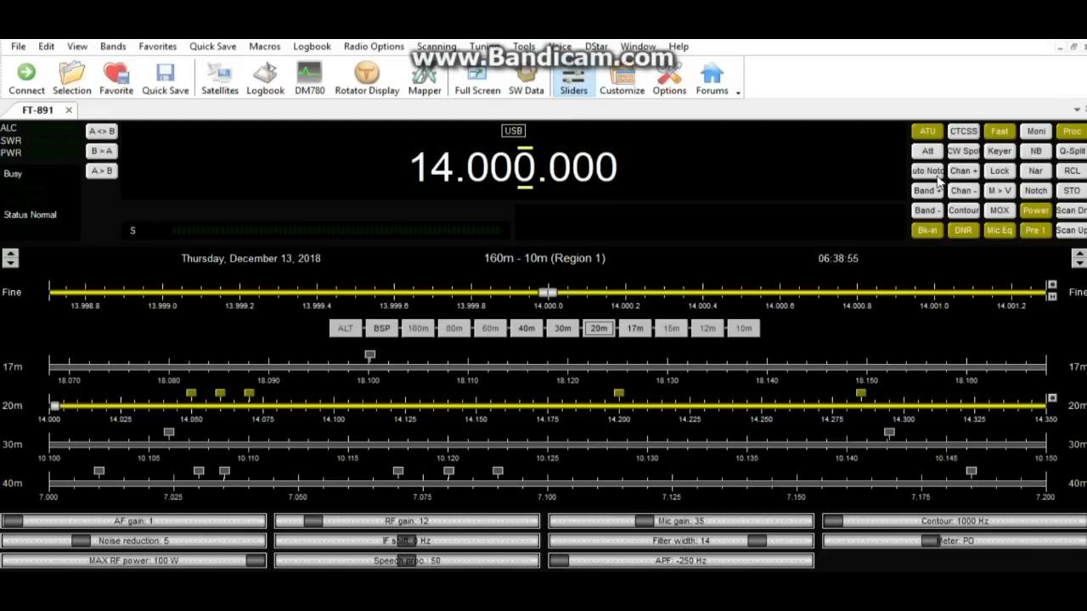
mouse_move(937, 179)
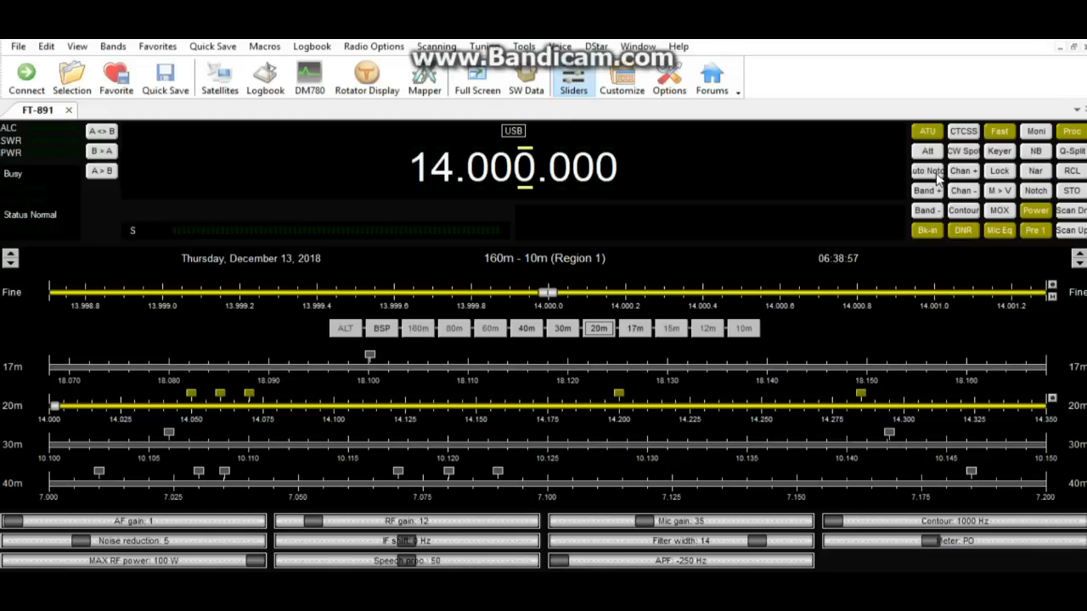
mouse_move(965, 191)
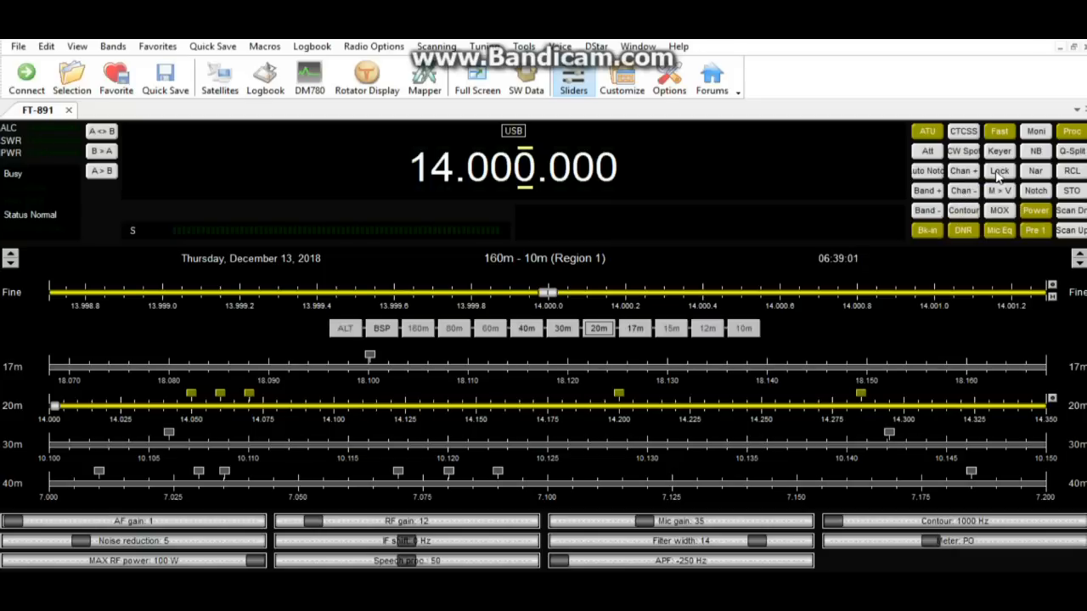
mouse_move(998, 170)
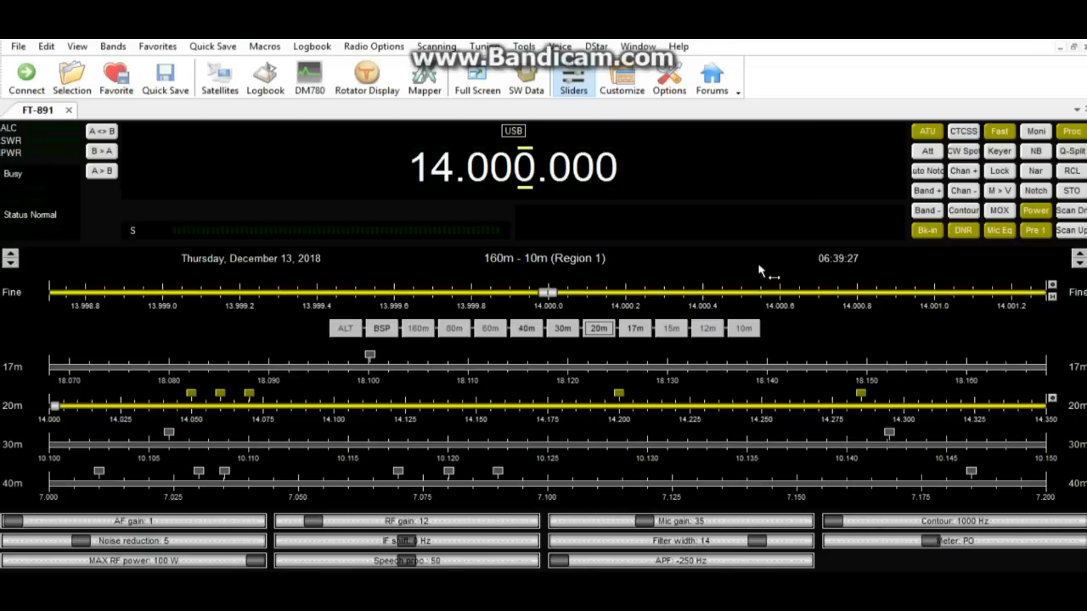
mouse_move(637, 331)
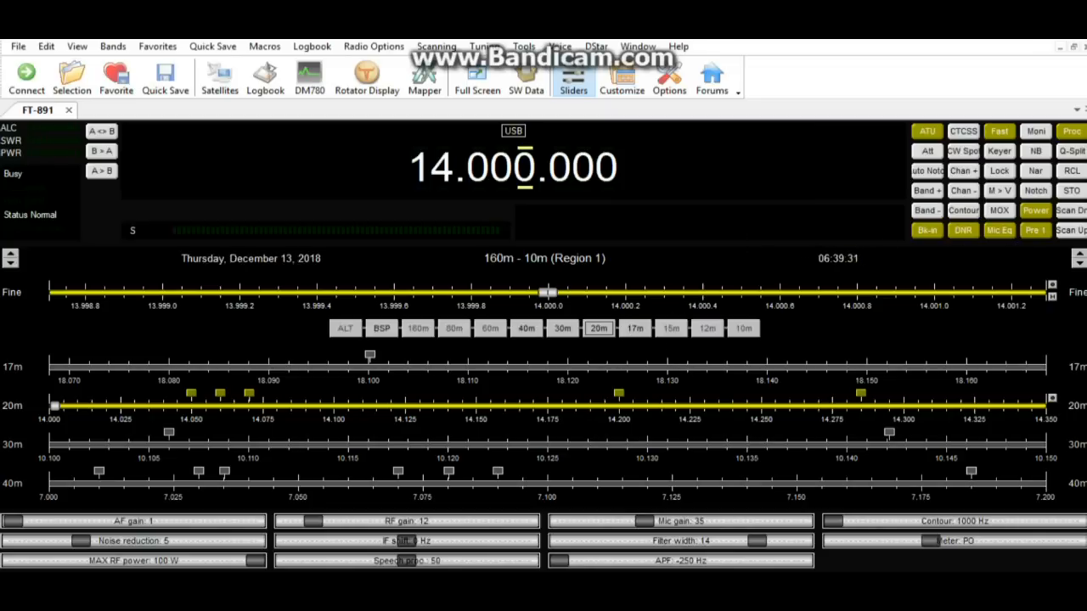
left_click_drag(326, 443, 578, 452)
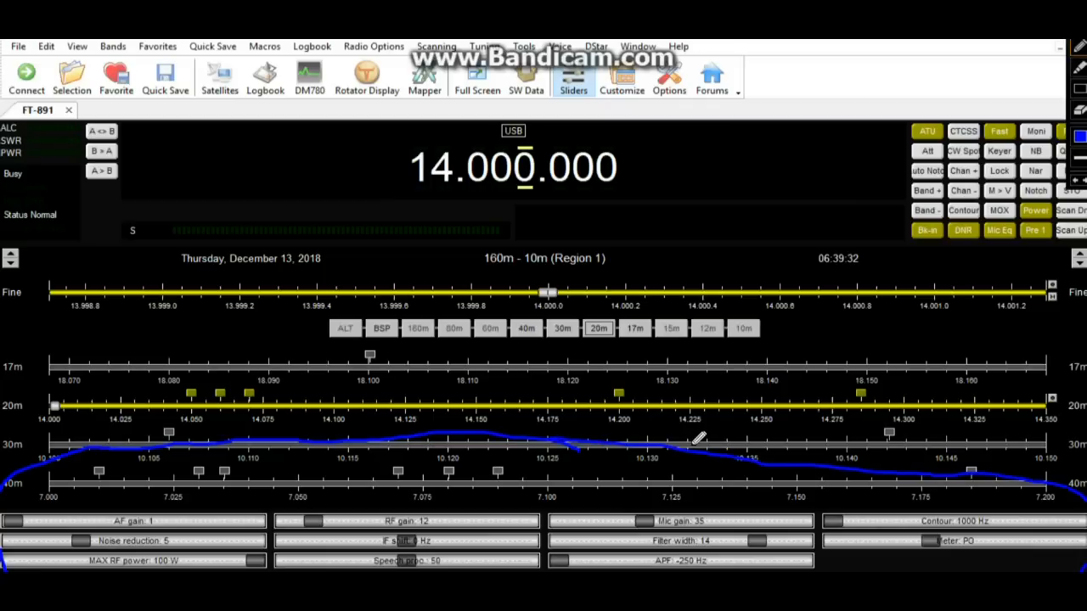
mouse_move(1080, 88)
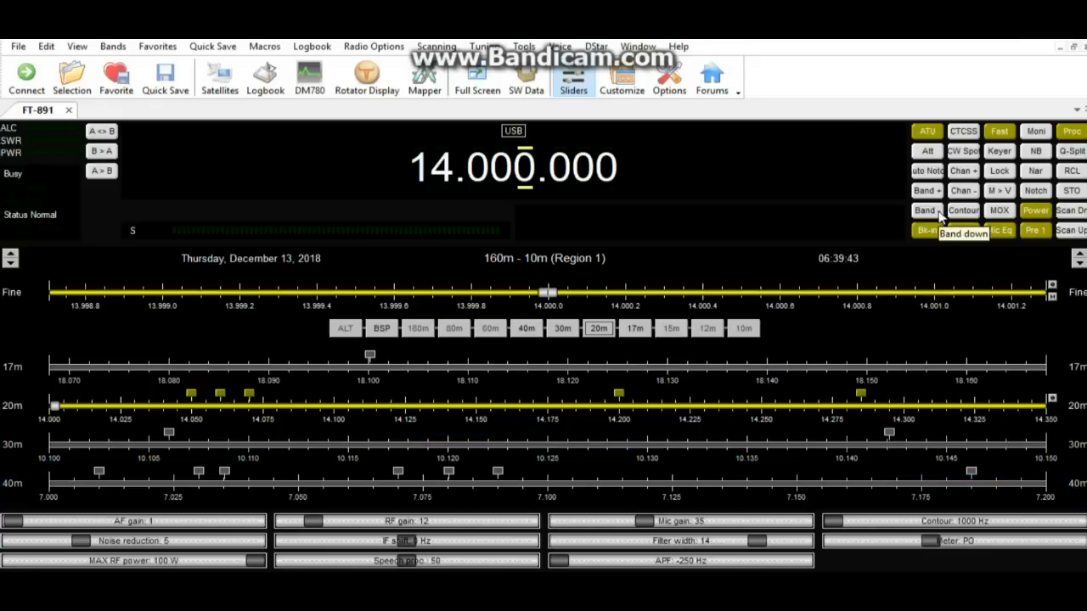
mouse_move(639, 119)
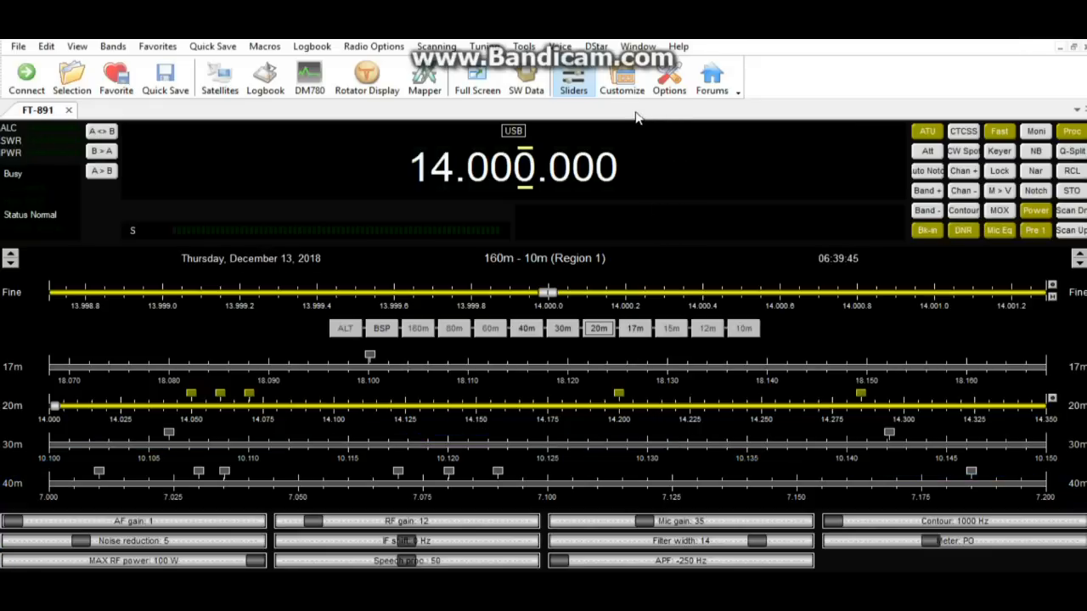
mouse_move(621, 76)
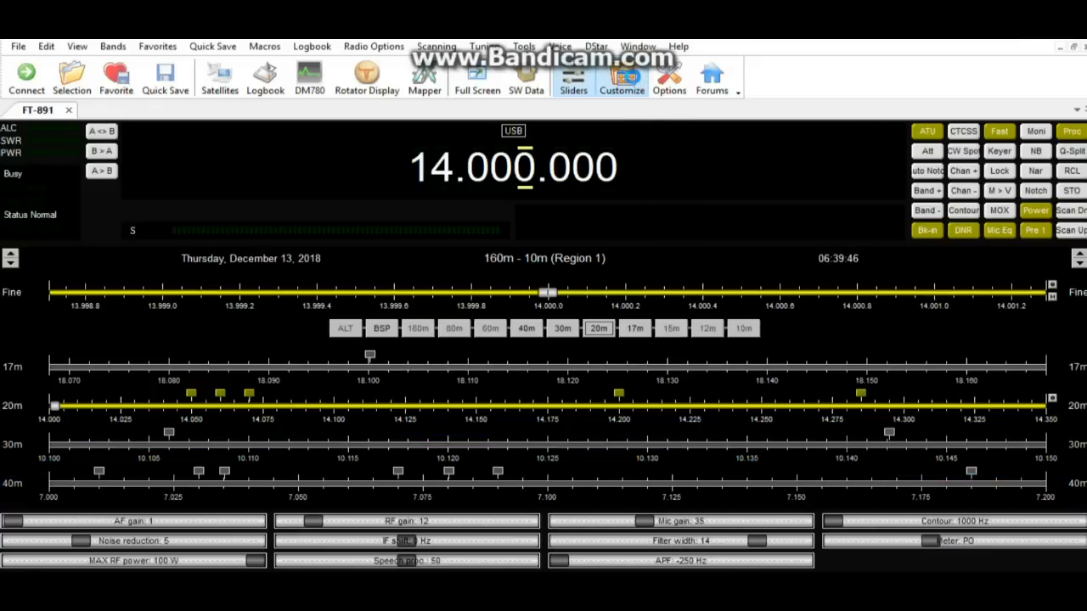
- In Customize > Sliders: Layout, assign 025 NB Level to an empty slot and apply it
left_click(622, 76)
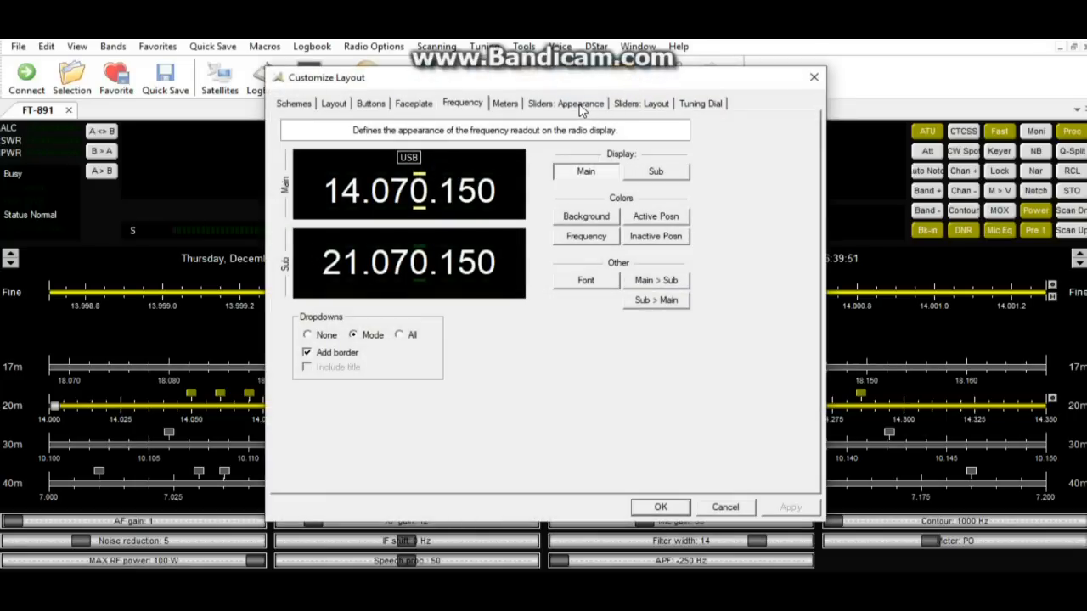
left_click(566, 104)
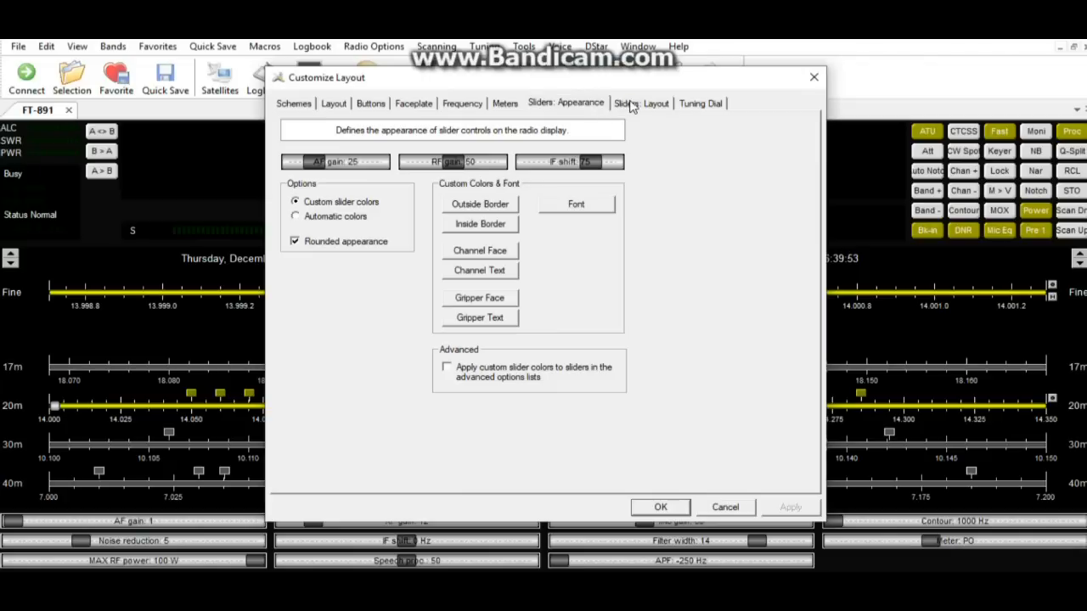
left_click(639, 104)
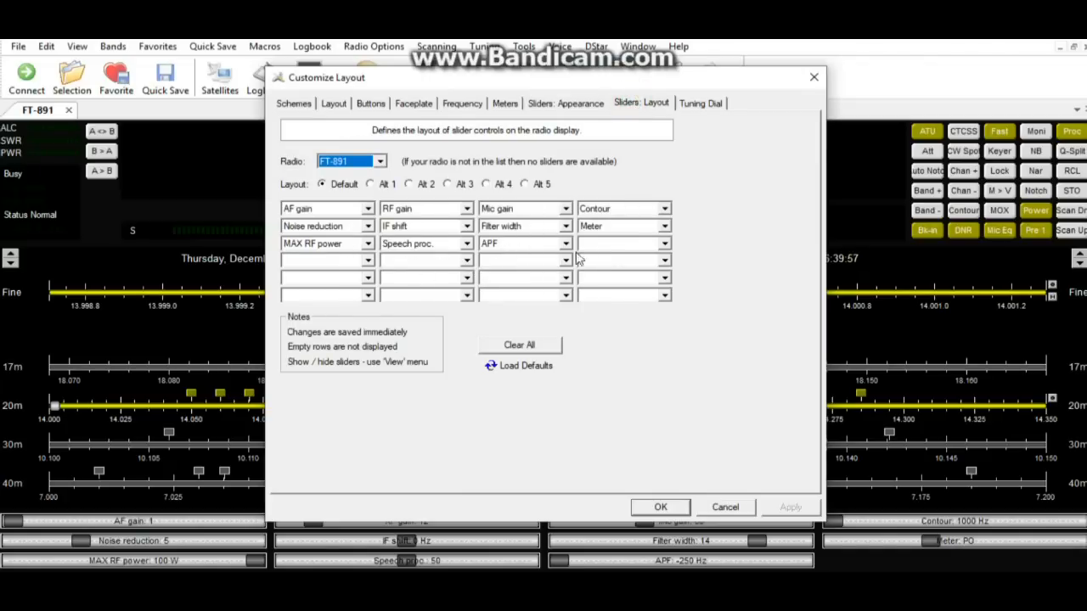
left_click(666, 244)
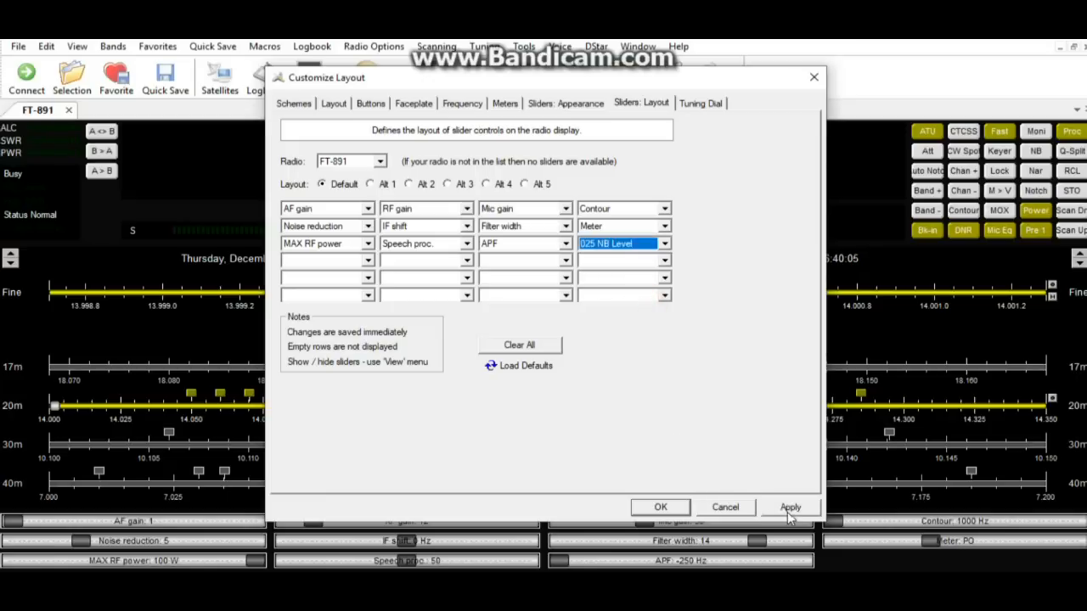
left_click(788, 506)
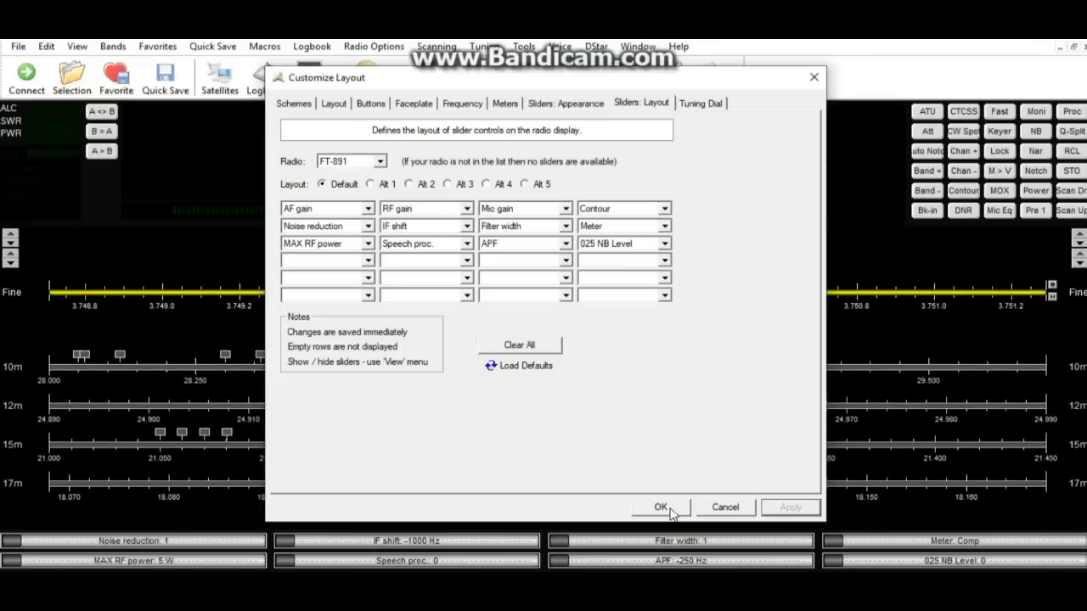
left_click(660, 506)
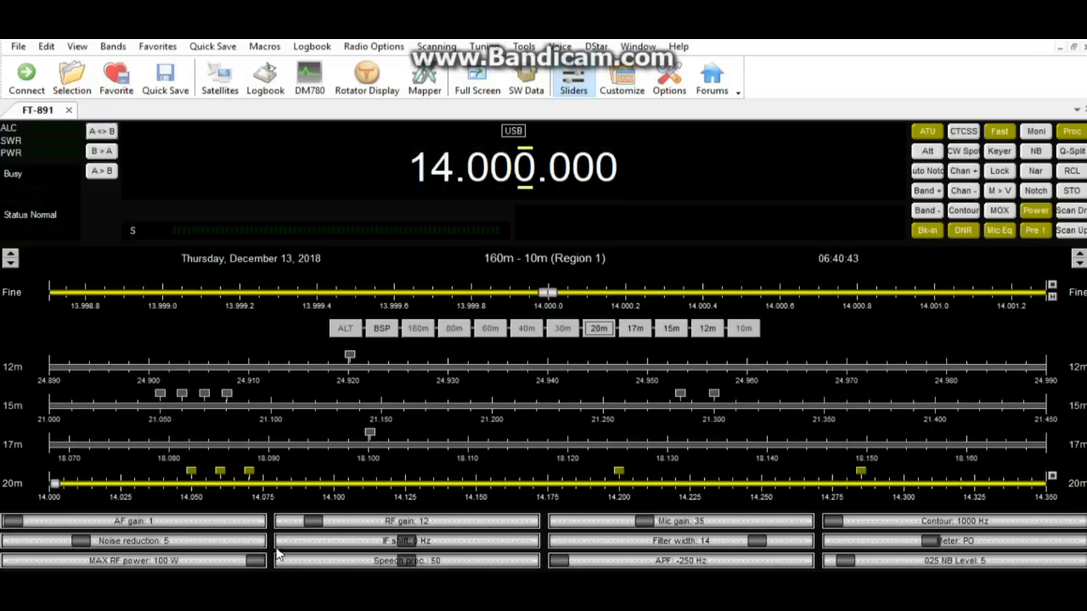
mouse_move(645, 525)
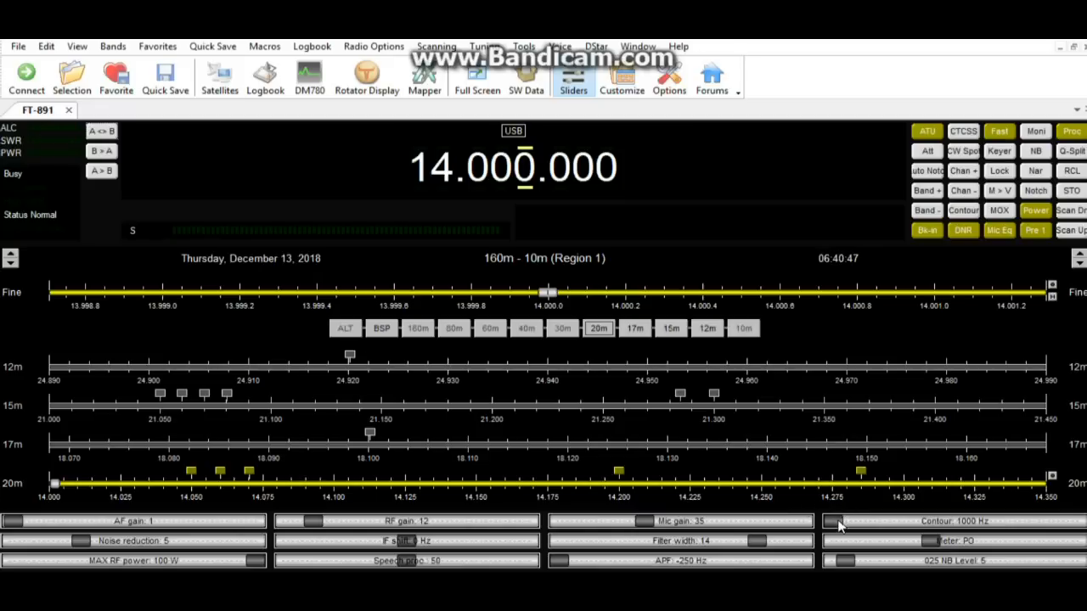
mouse_move(85, 547)
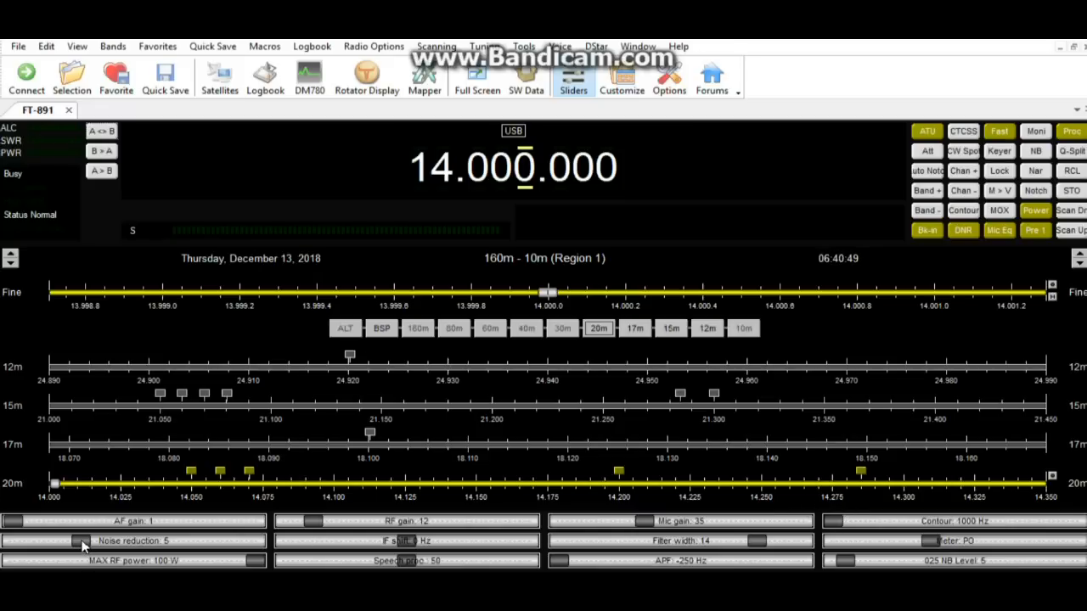
mouse_move(76, 552)
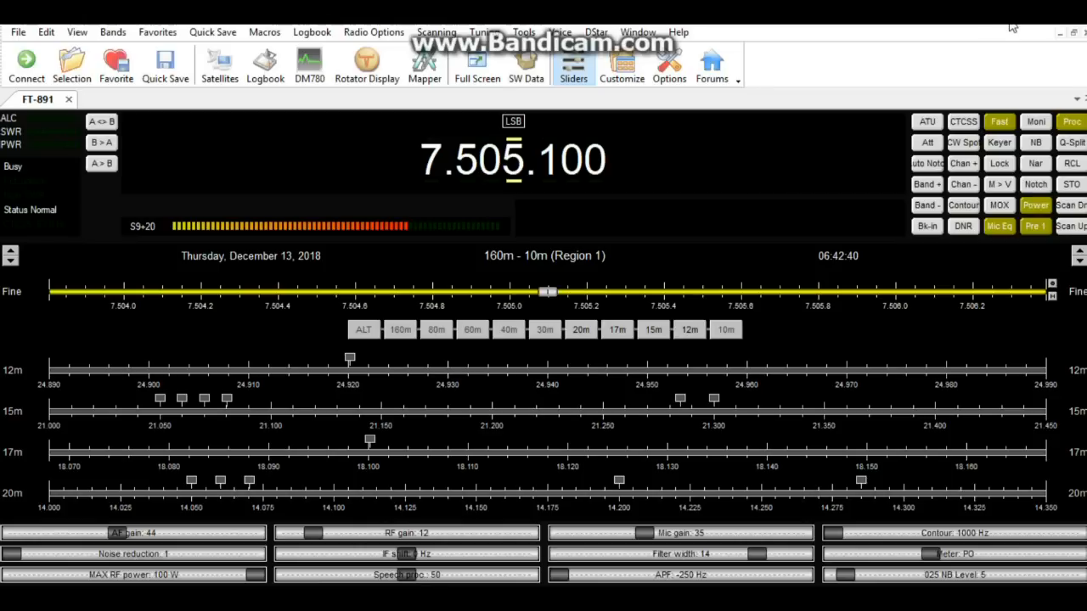
mouse_move(1002, 34)
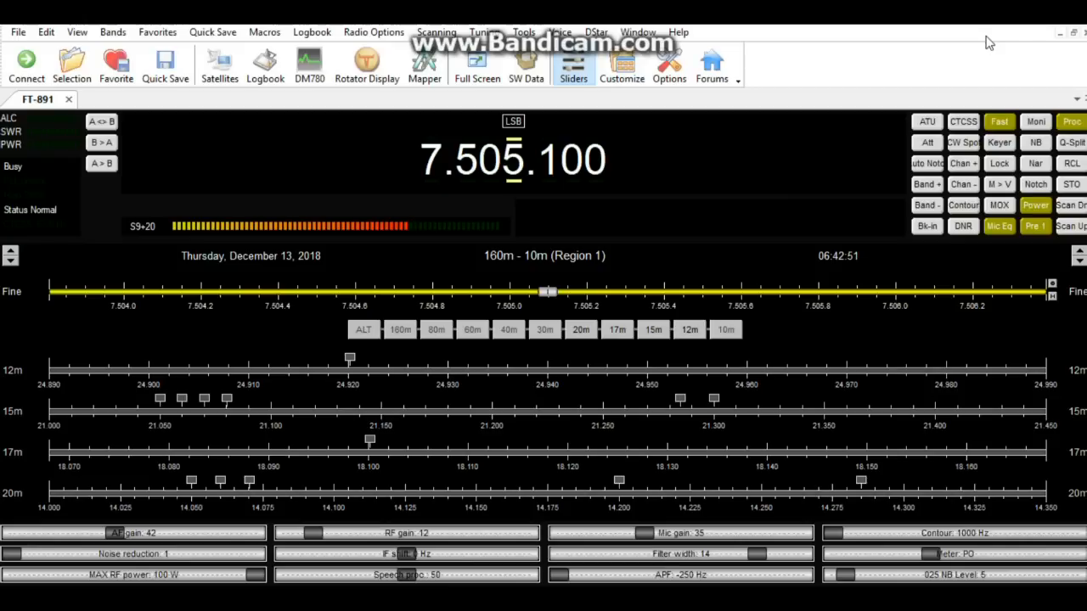
mouse_move(963, 58)
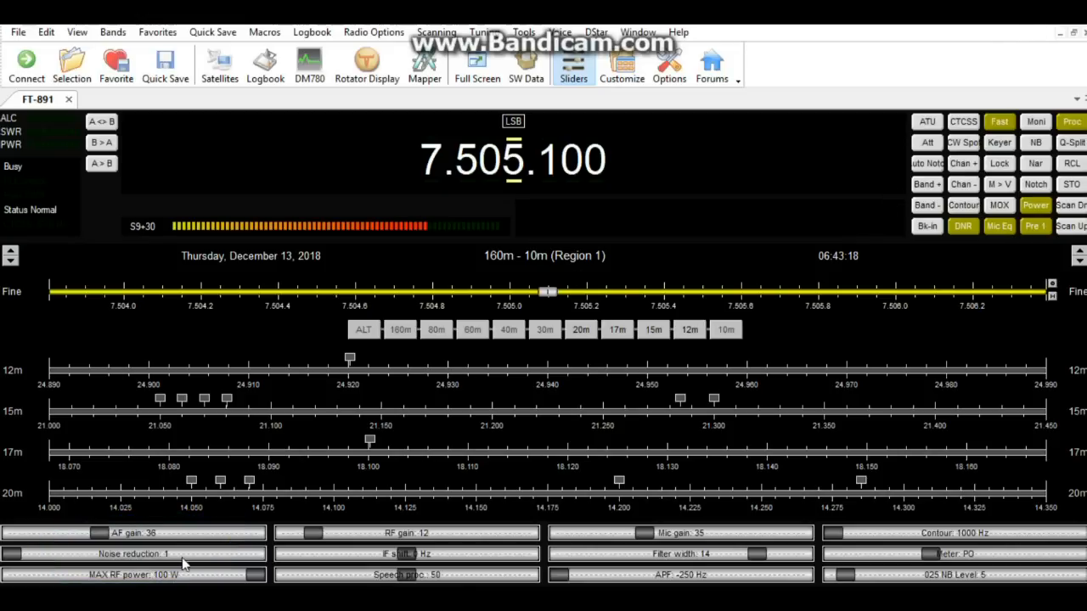
- Raise the Noise reduction slider from 1 up to 12 on the 7.505.100 LSB signal
left_click(17, 553)
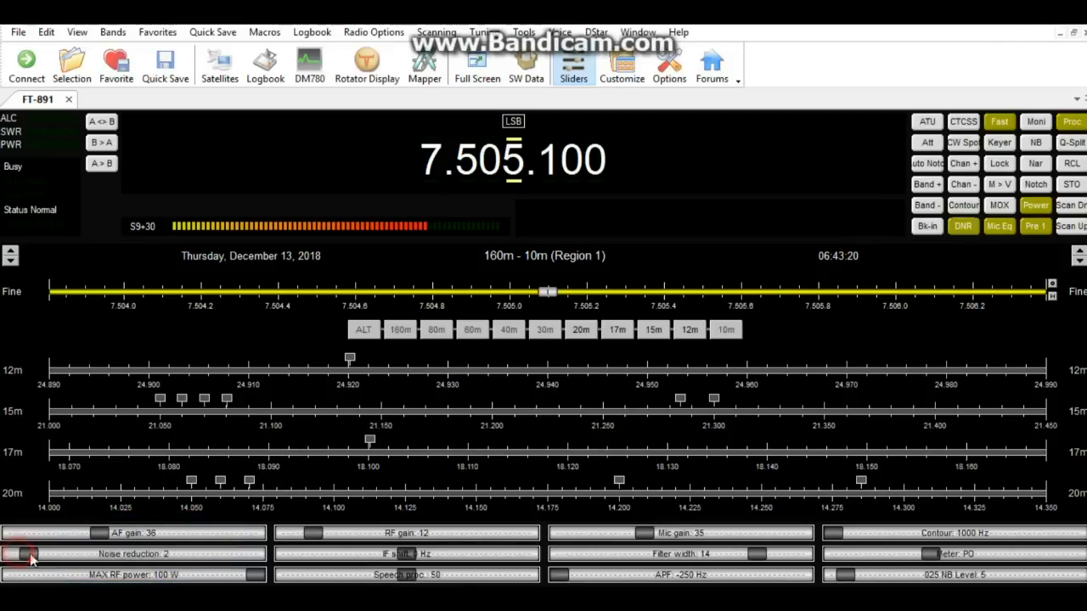
left_click_drag(34, 554, 65, 553)
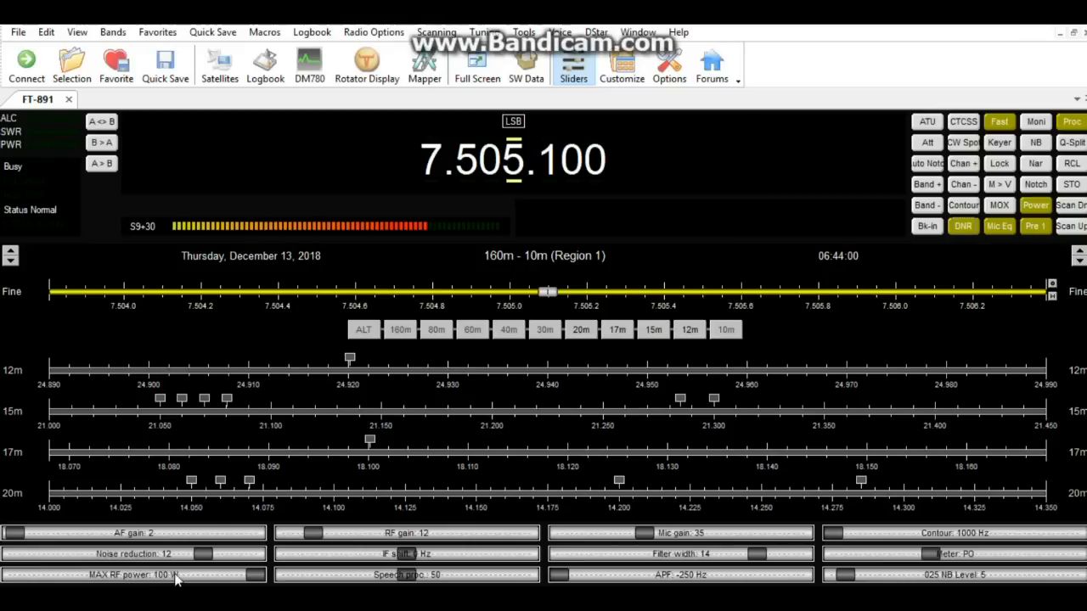
mouse_move(422, 581)
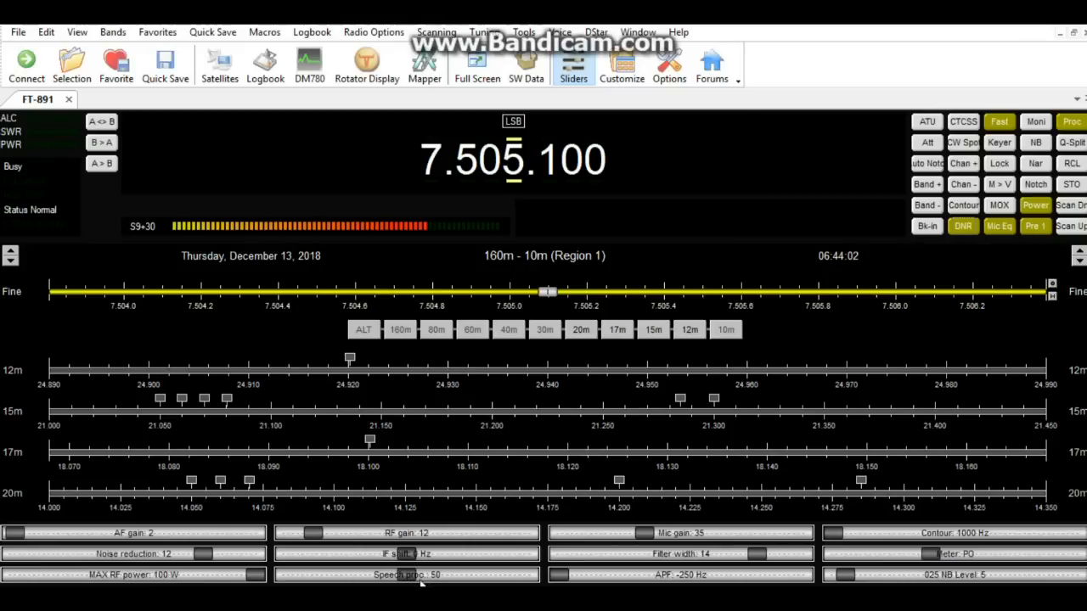
mouse_move(587, 571)
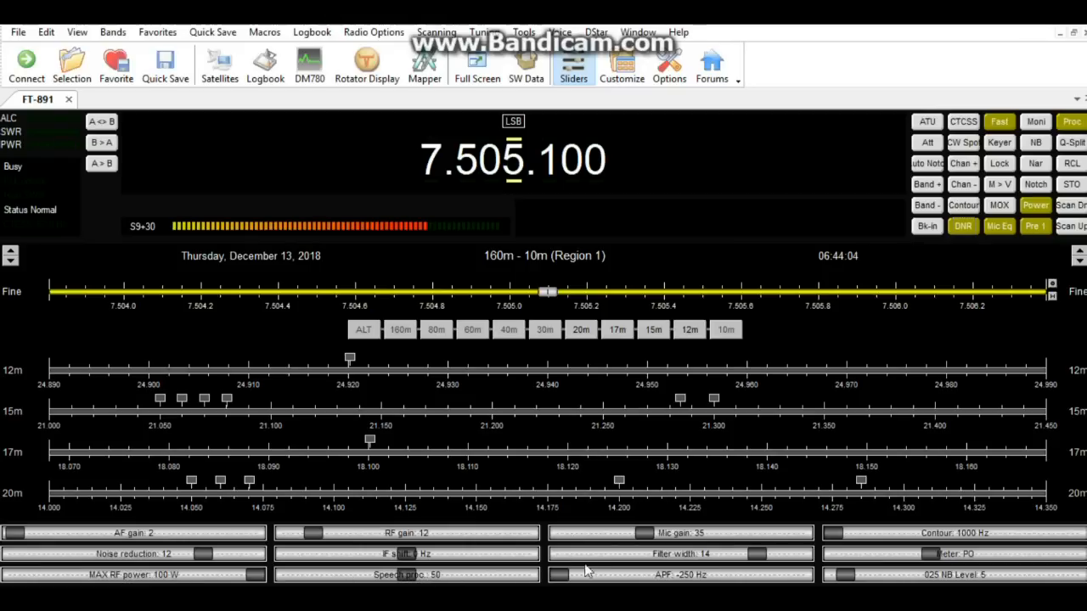